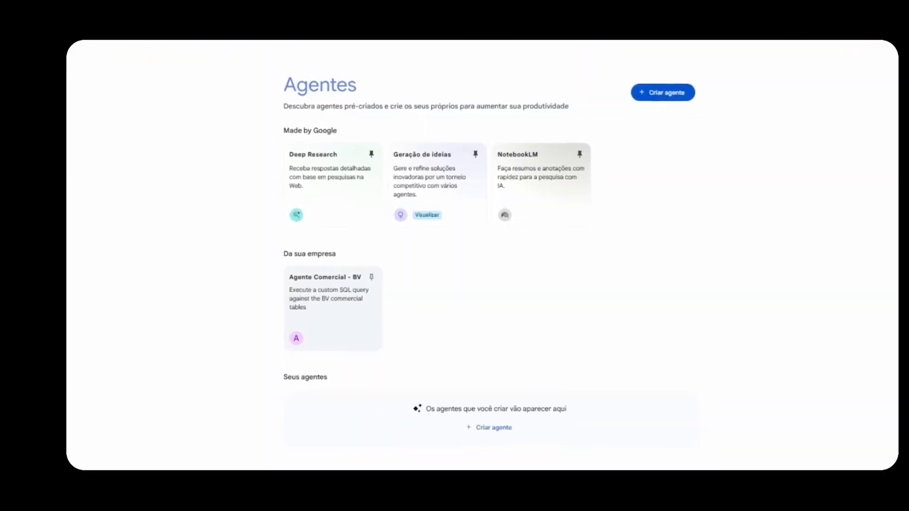
# Step: Start a chat with the Agente Comercial - BV agent and send the greeting "bom dia!"
pyautogui.click(332, 307)
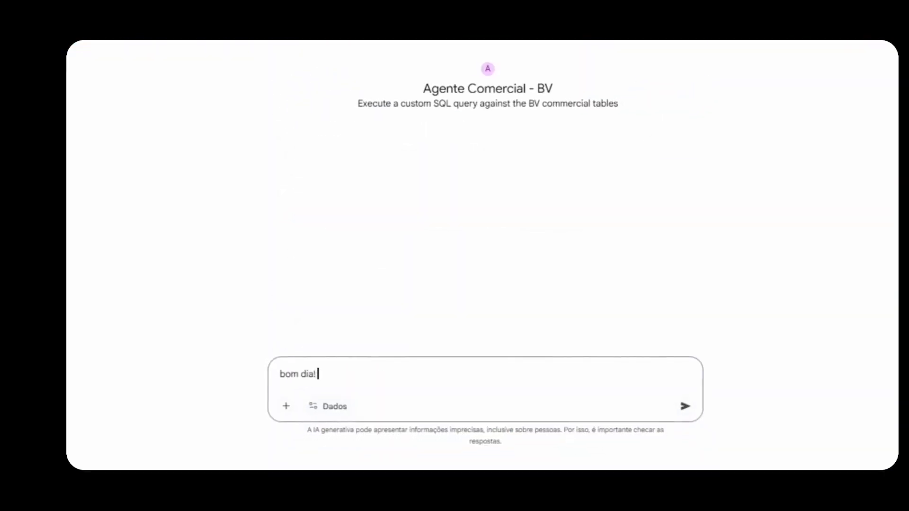
pyautogui.click(685, 406)
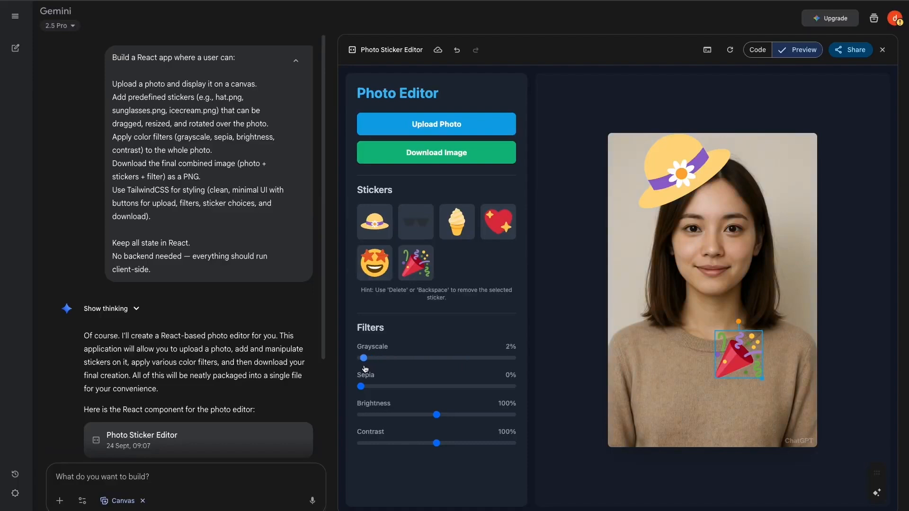
# Step: Expand the CRM dashboard prompt and preview the Clientify CRM app instead of its code
pyautogui.moveTo(360, 386); pyautogui.dragTo(368, 386)
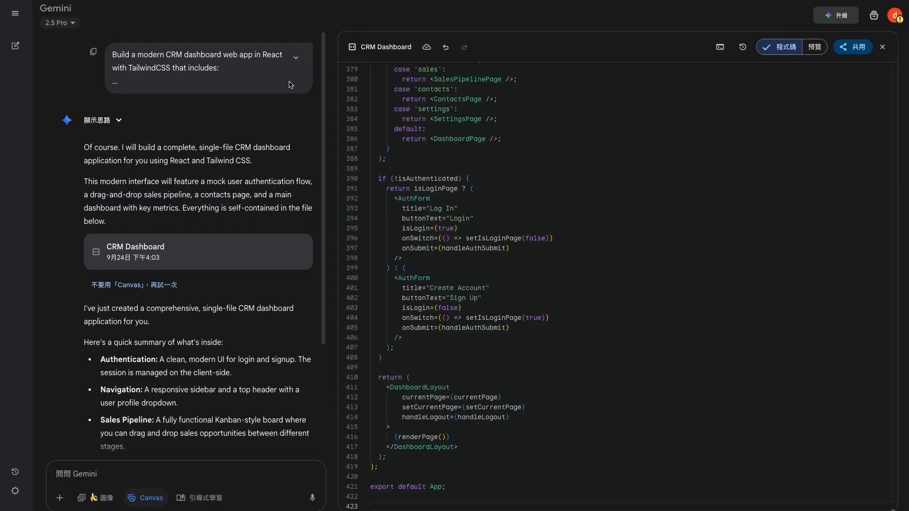
pyautogui.click(295, 57)
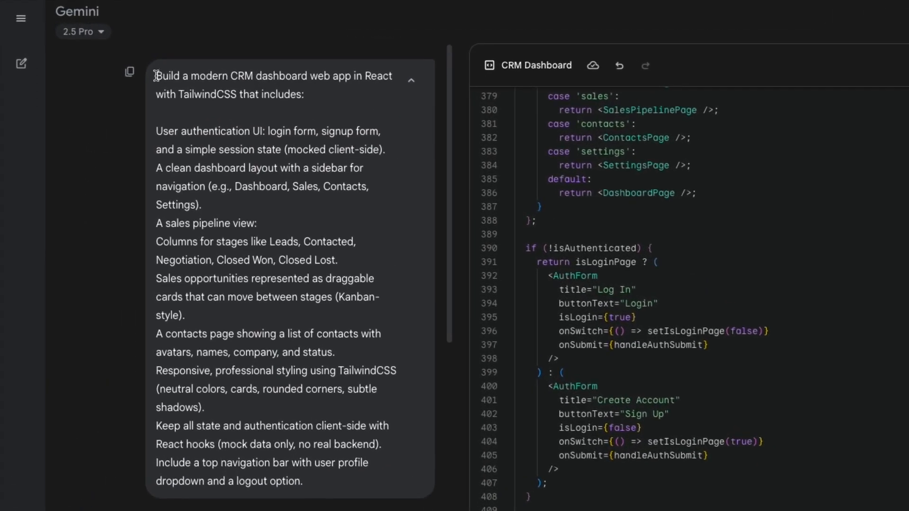
pyautogui.click(807, 47)
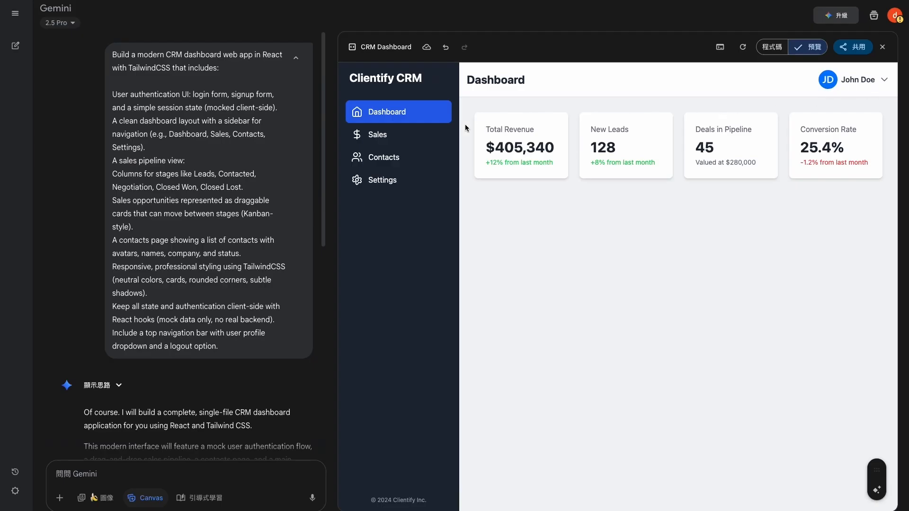
pyautogui.moveTo(662, 127)
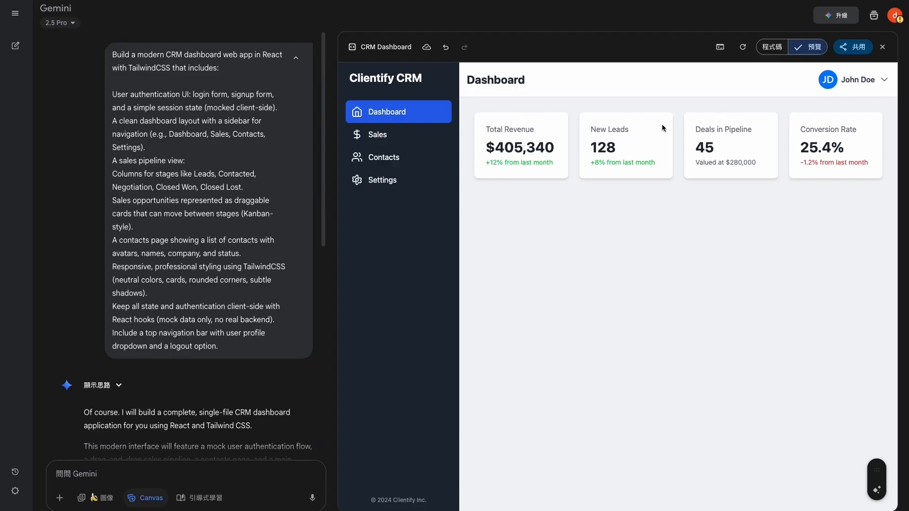
pyautogui.click(381, 180)
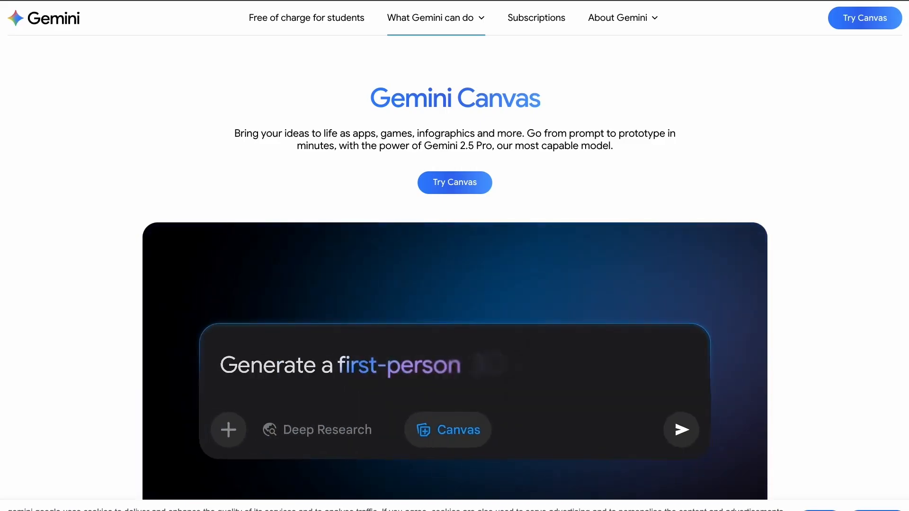
pyautogui.click(455, 183)
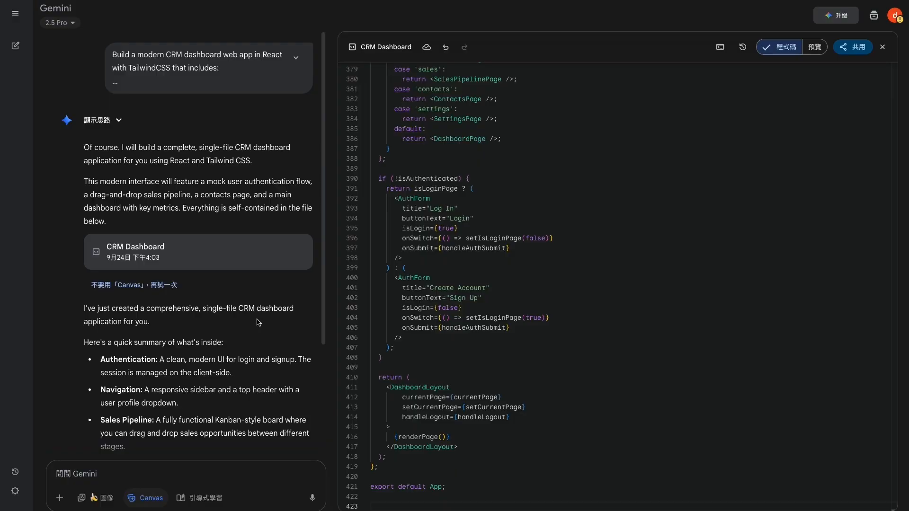
pyautogui.moveTo(281, 58)
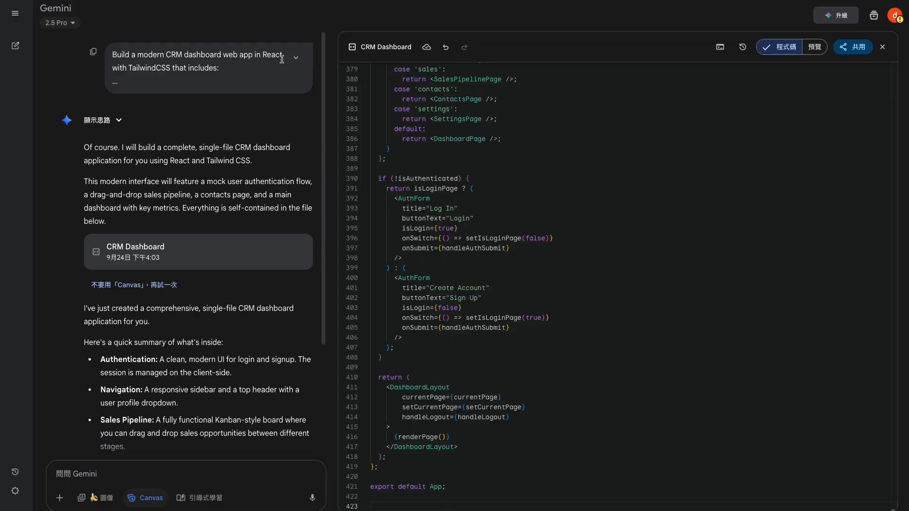
# Step: Expand the CRM dashboard prompt and view the running Clientify CRM dashboard
pyautogui.click(295, 58)
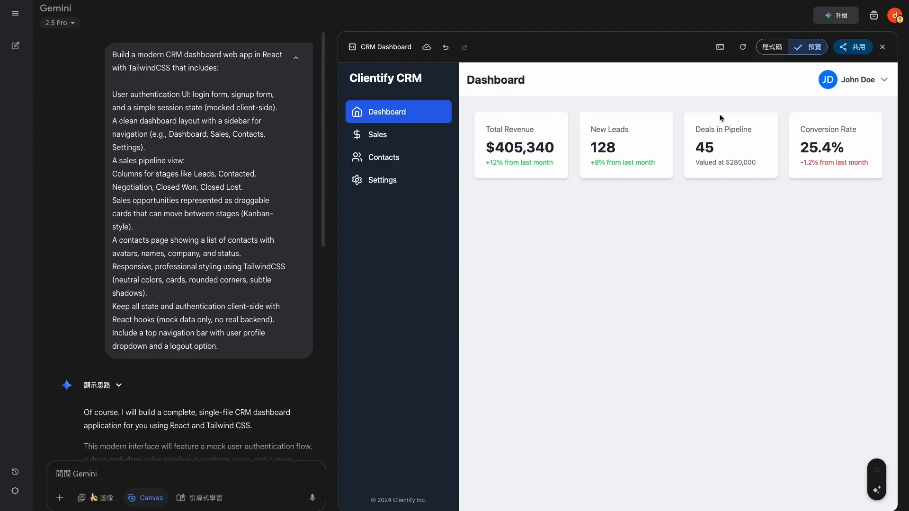
pyautogui.moveTo(474, 172)
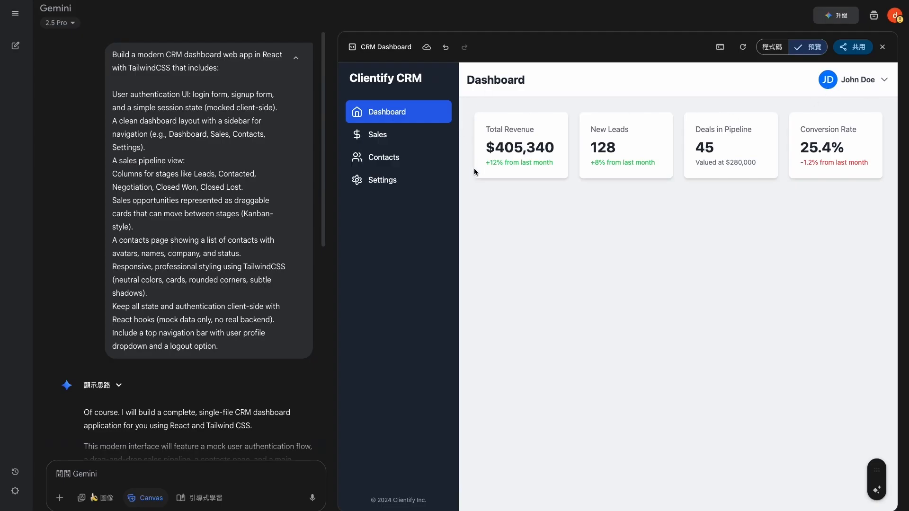
pyautogui.click(381, 180)
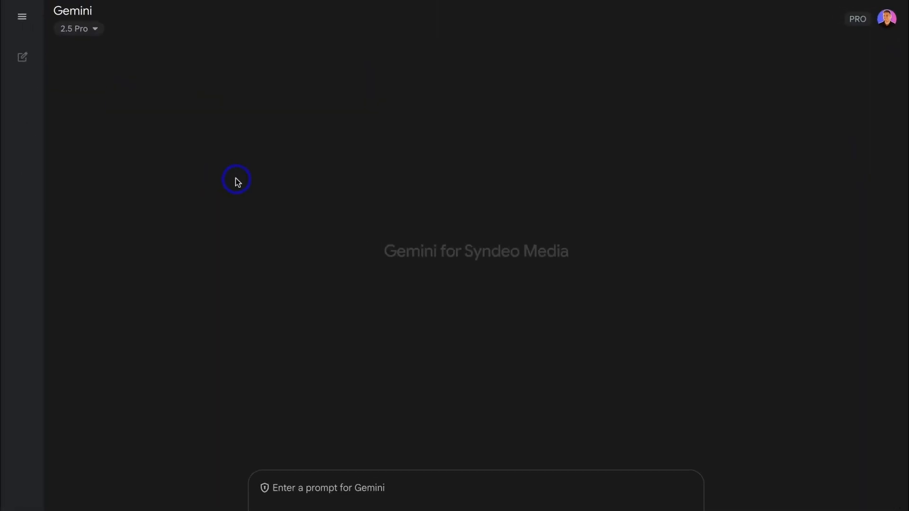
pyautogui.moveTo(459, 476)
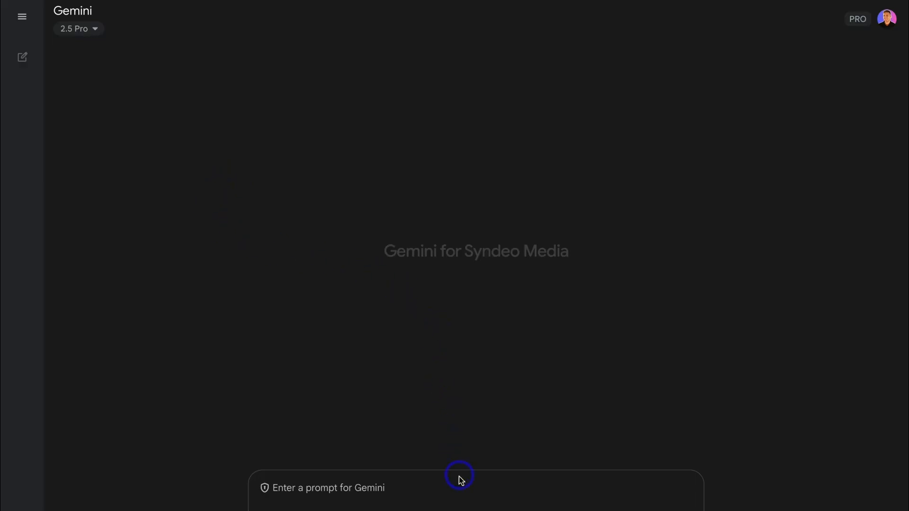
# Step: Ask Gemini for 10 business name ideas for a Sydney web design agency
pyautogui.write('Please give me a list of 10 business name ideas for a web design agency based in Sydney, Australia. Include high volume search keywords in the business names too.')
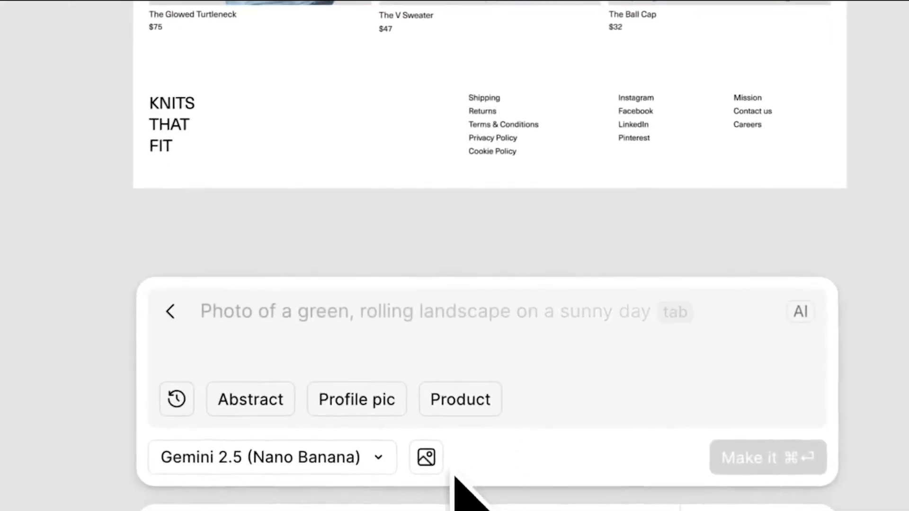
# Step: Request styling the woman in the reference clothes with Gemini 2.5, then view the Campaigns Agent flow
pyautogui.write('Style this woman in these clothes, fu')
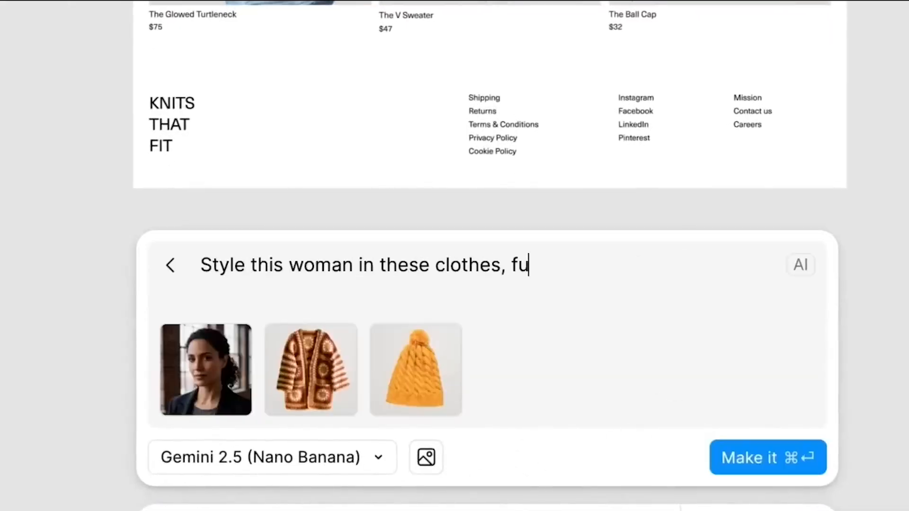
pyautogui.click(765, 457)
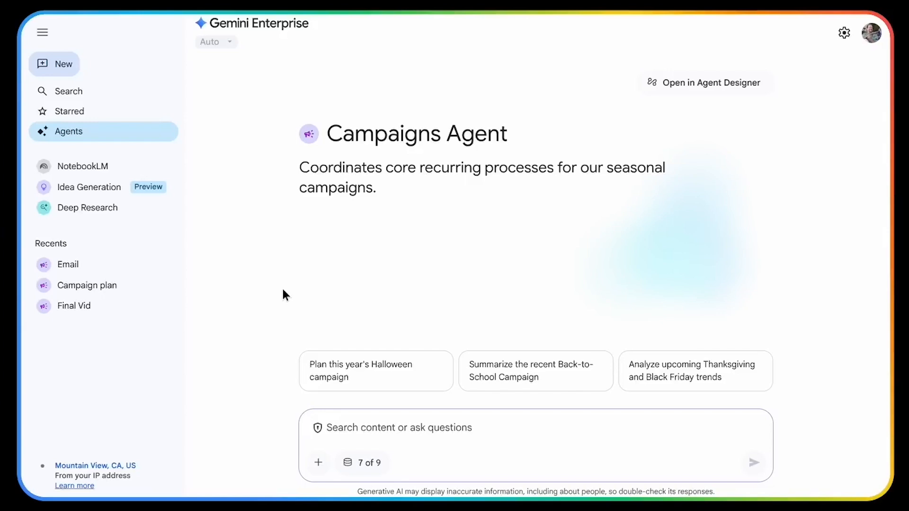
pyautogui.click(703, 83)
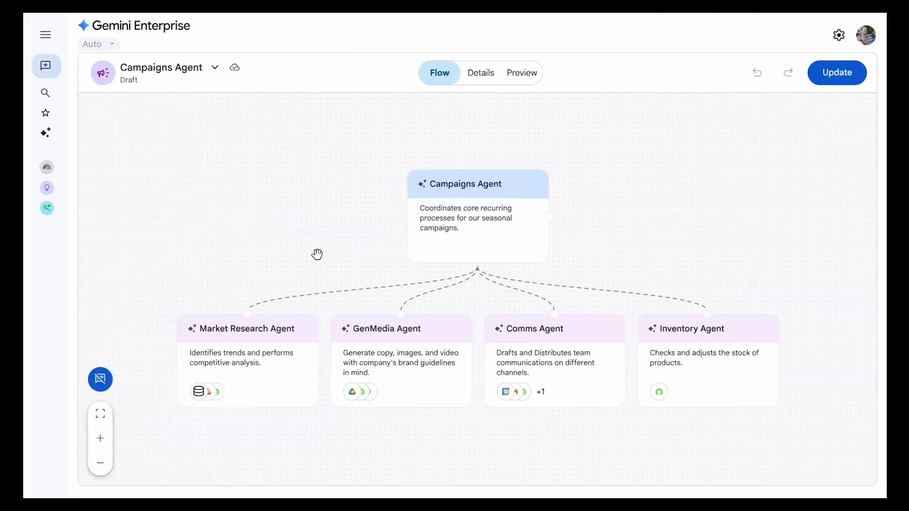